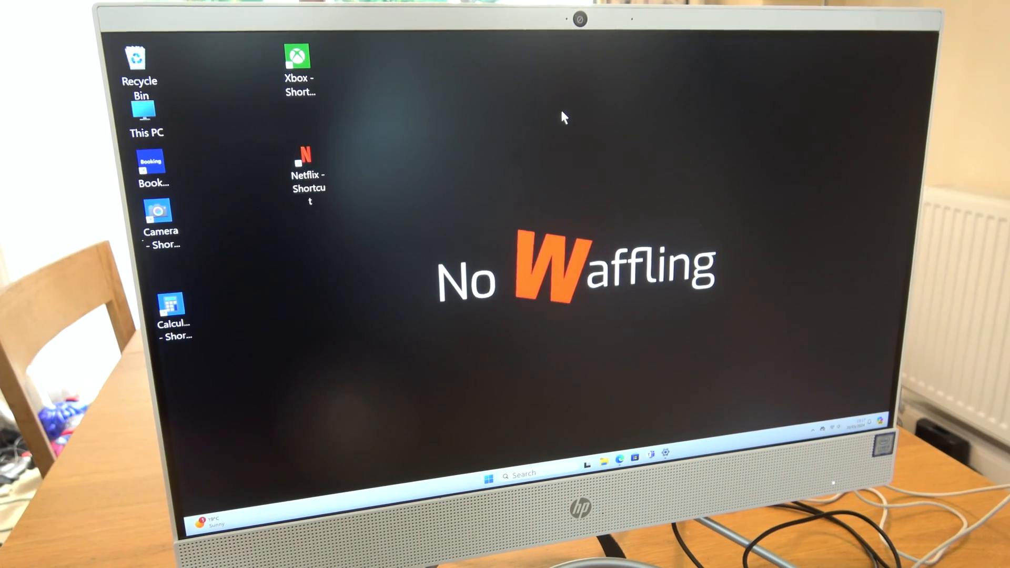
- Bring up and dismiss the desktop context menu before deleting shortcuts
right_click(563, 117)
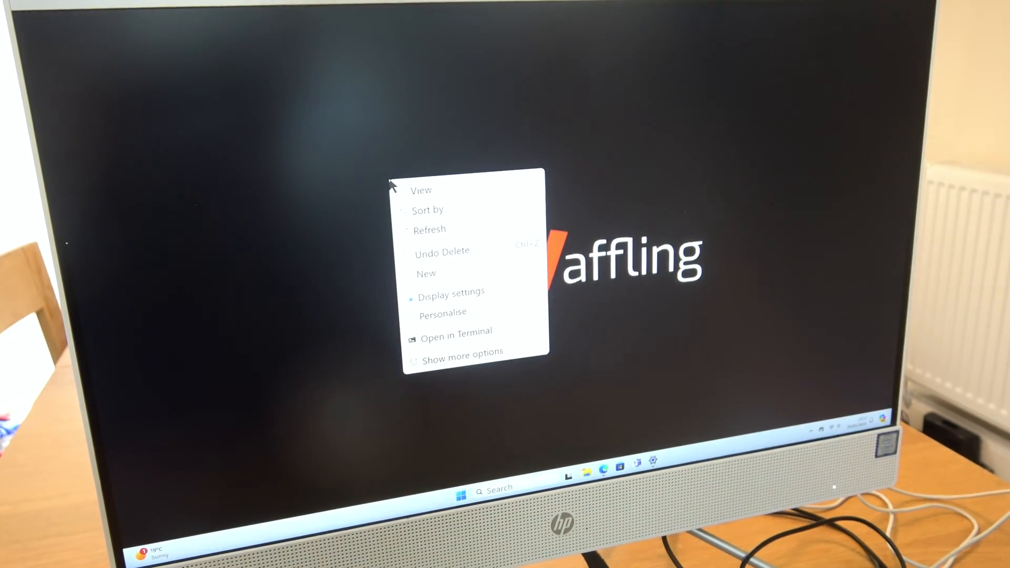
click(444, 209)
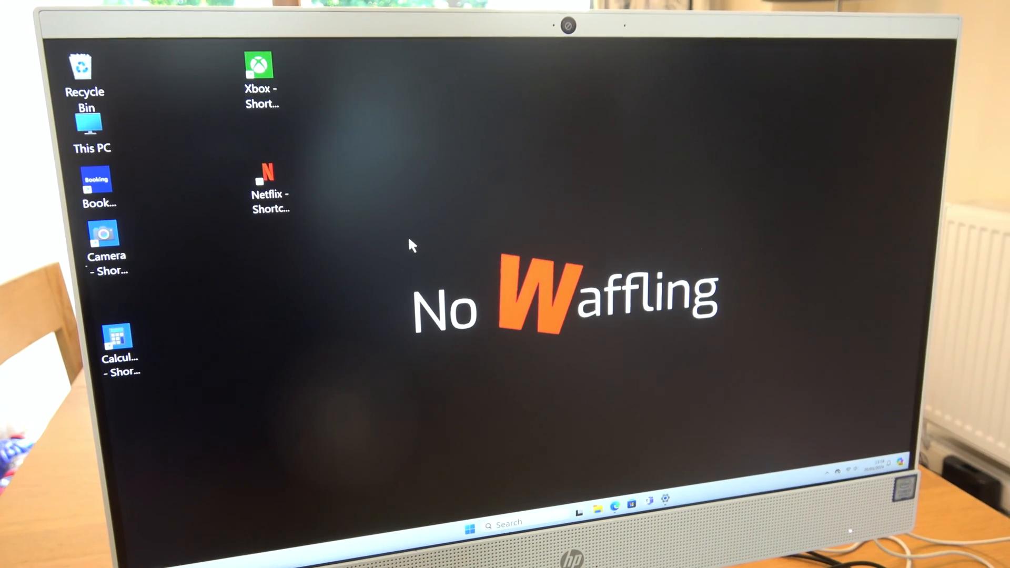
click(258, 67)
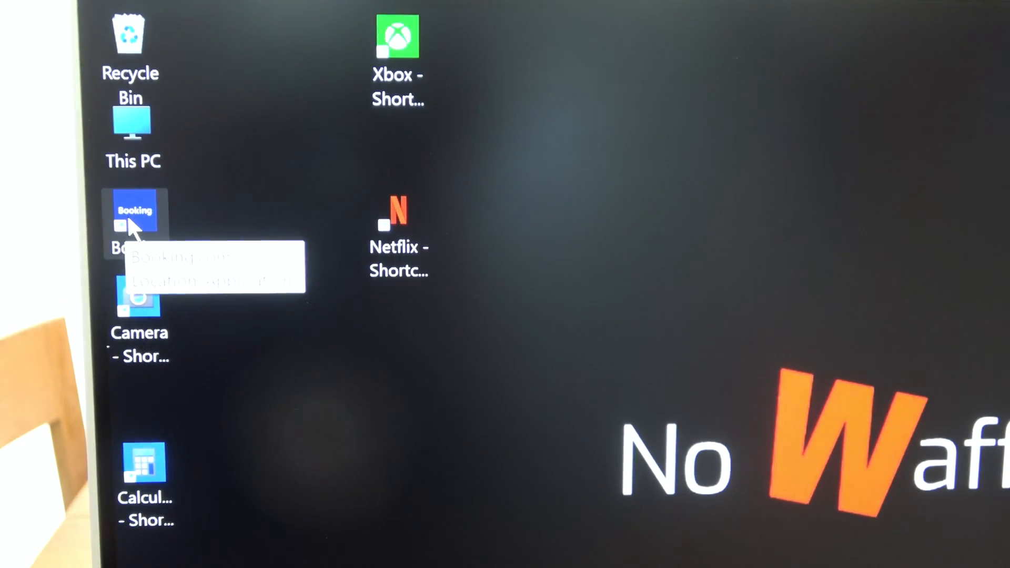
- Delete the Booking.com and Netflix shortcuts from the desktop via their context menus
right_click(136, 218)
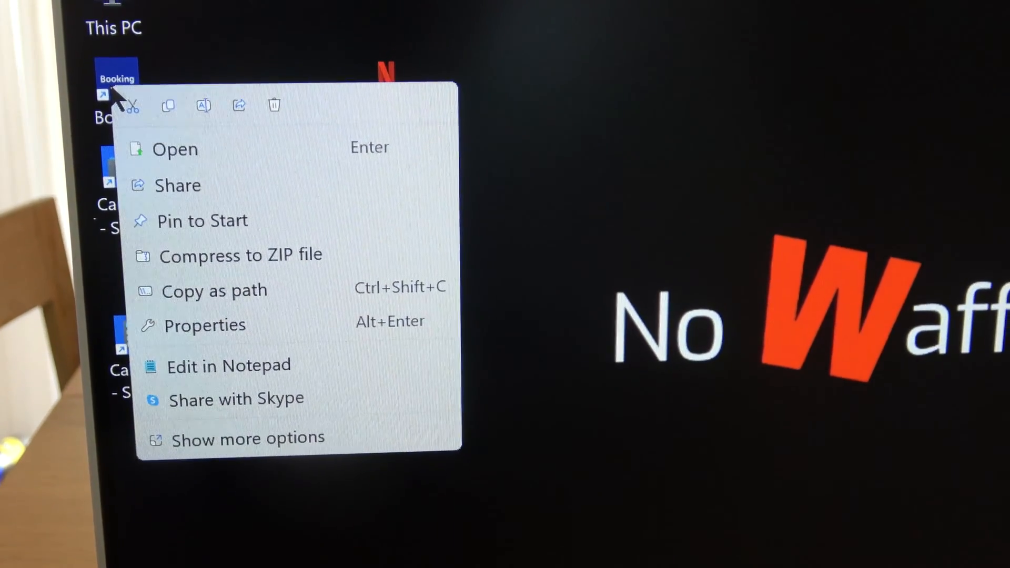
click(280, 140)
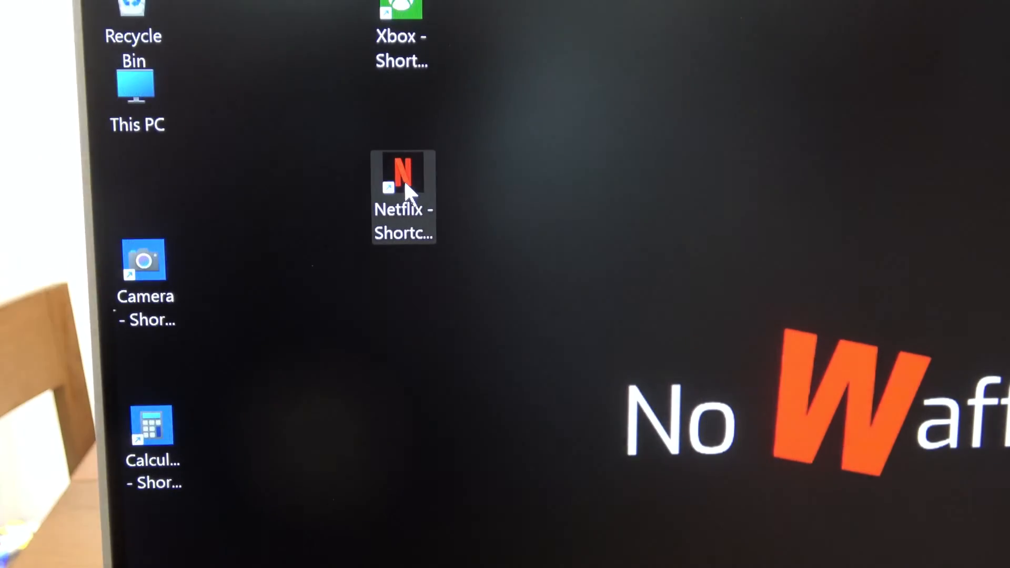
right_click(404, 187)
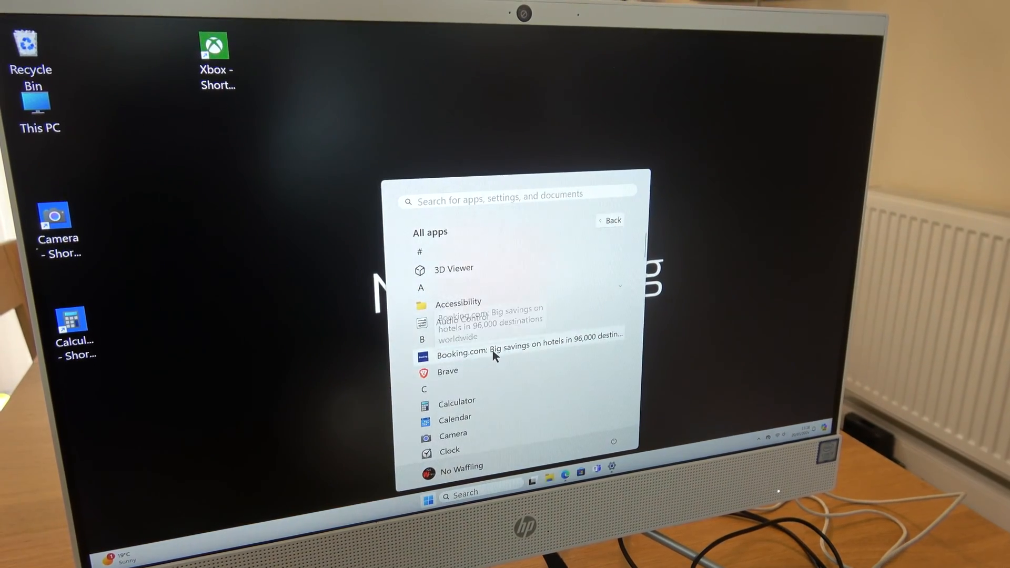
- Scroll the All apps list down to the N section where Netflix still appears
scroll(down, 3)
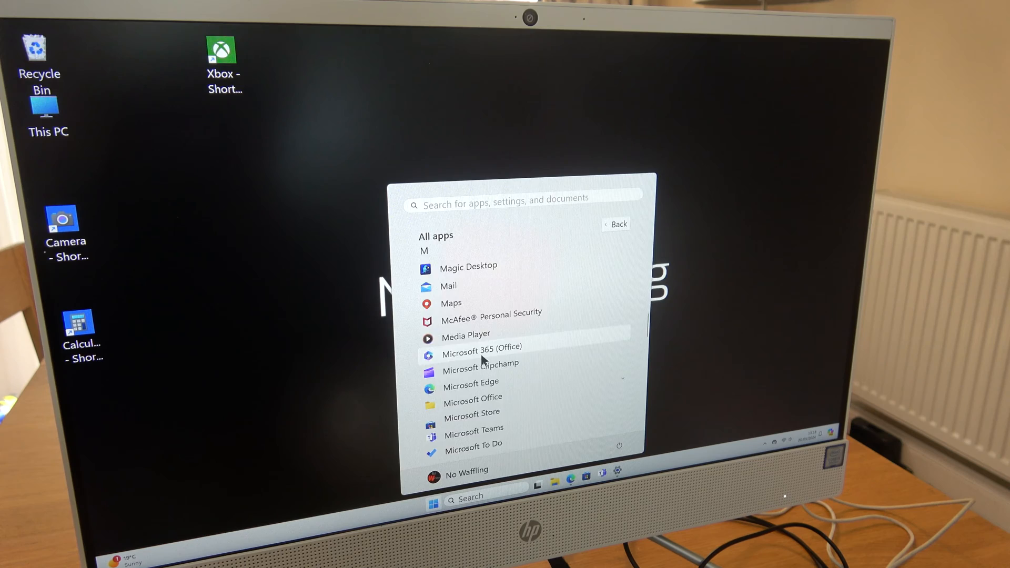
scroll(down, 3)
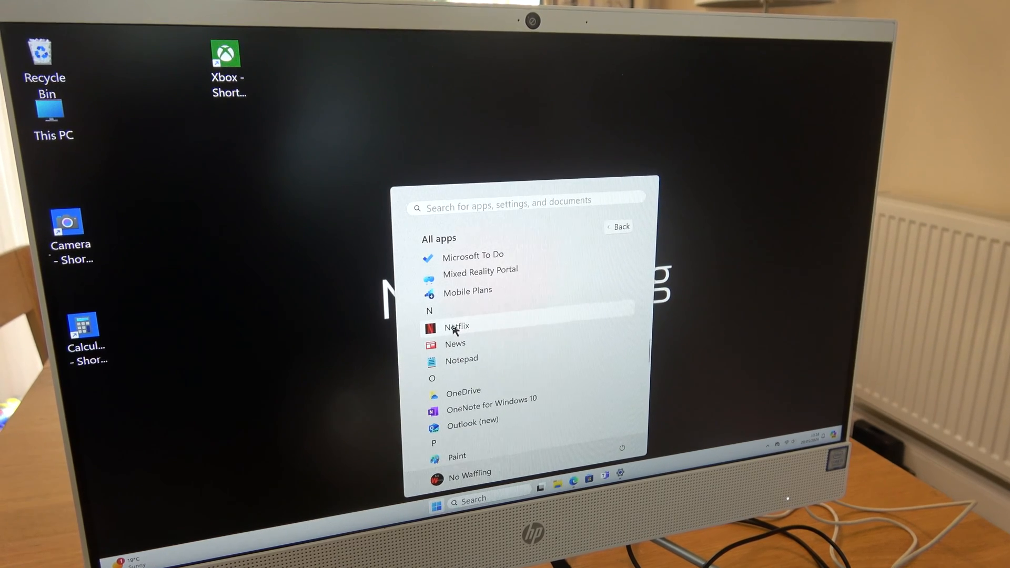